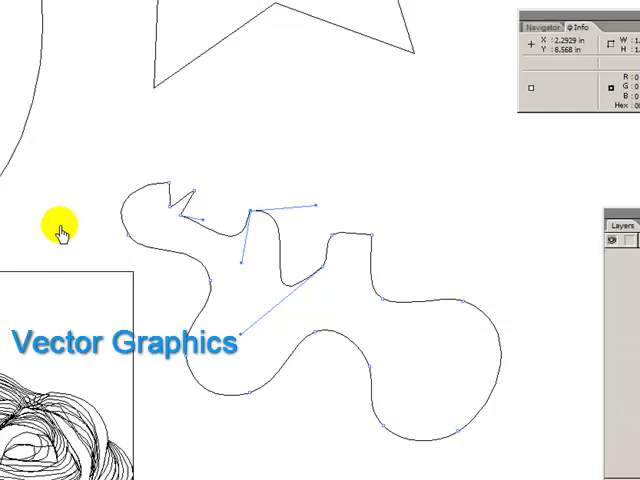
mouse_move(58, 228)
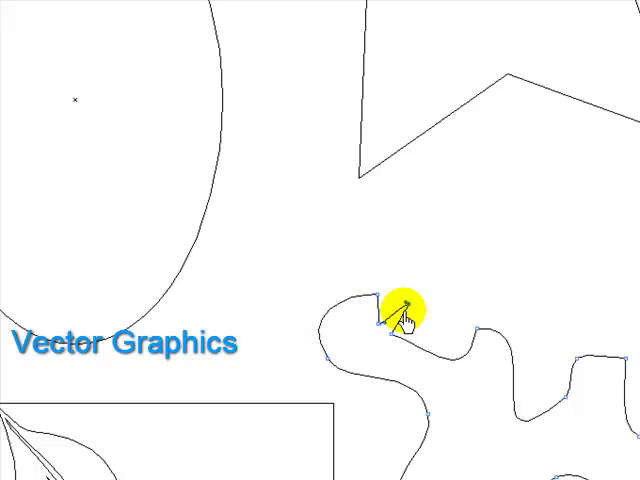
Step: Show the list of file formats (BMP, GIF, JPEG, PNG, TIFF) for saving shapes-72.psd
left_click_drag(395, 315, 485, 345)
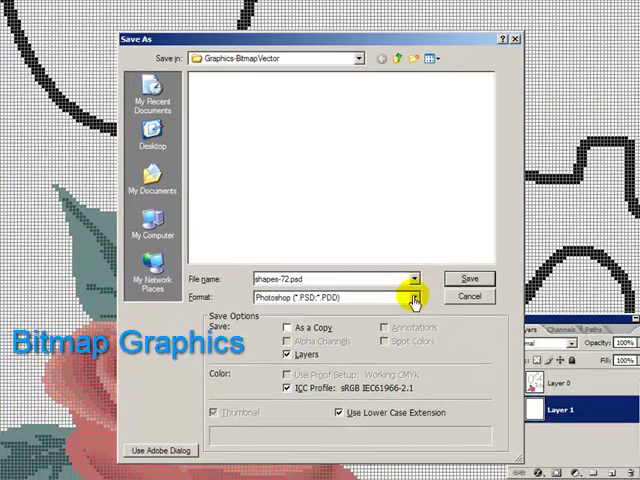
left_click(412, 297)
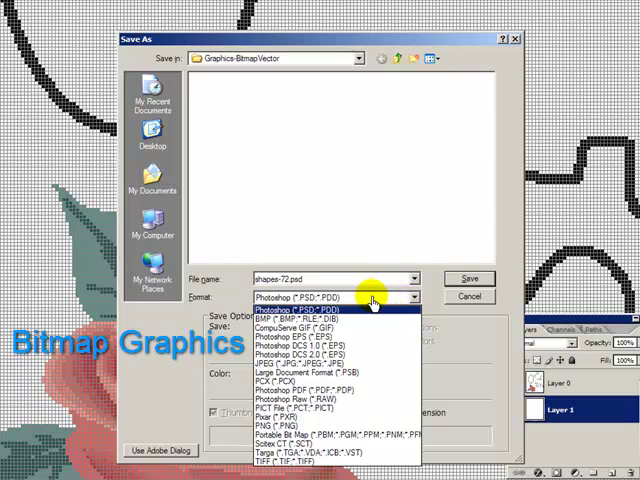
mouse_move(372, 302)
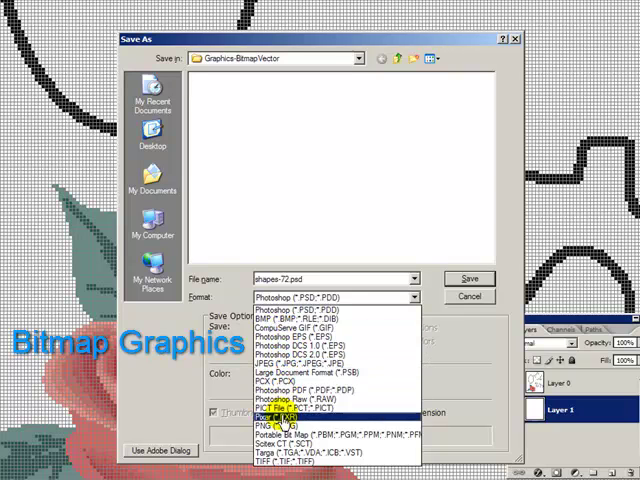
mouse_move(285, 463)
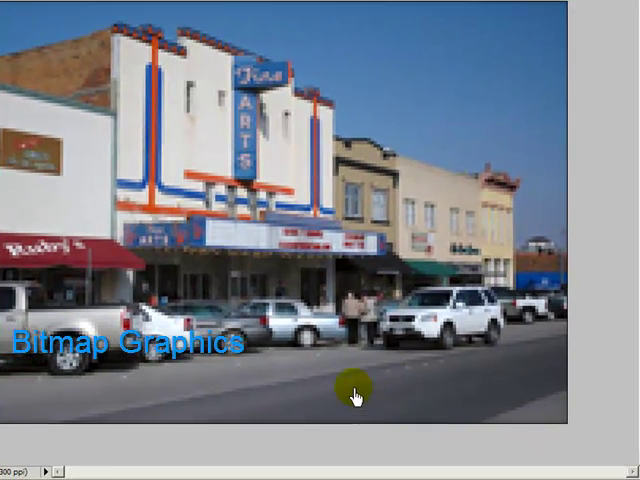
mouse_move(290, 350)
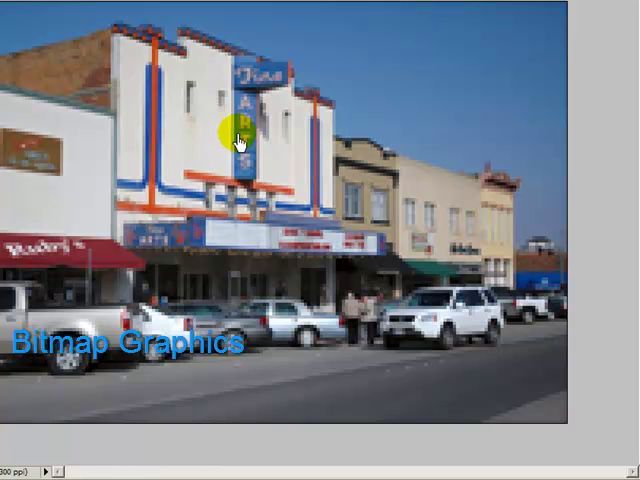
mouse_move(235, 140)
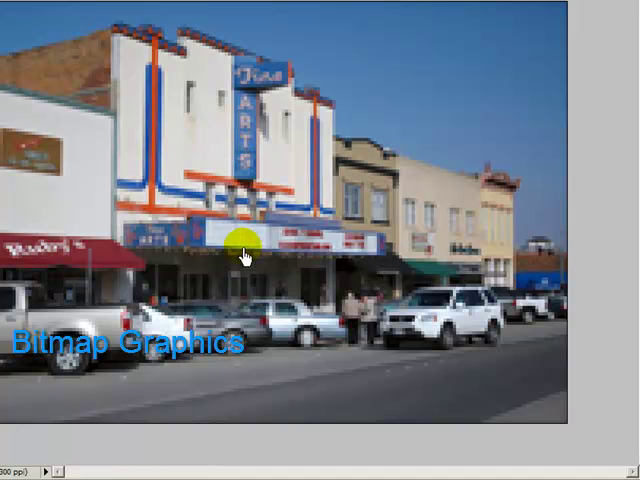
mouse_move(175, 157)
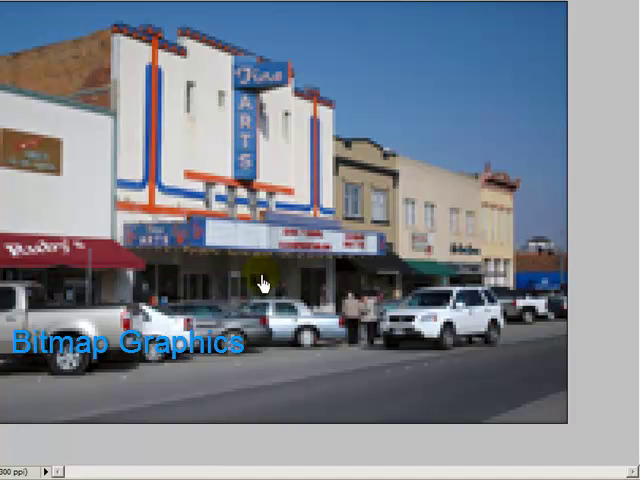
mouse_move(337, 280)
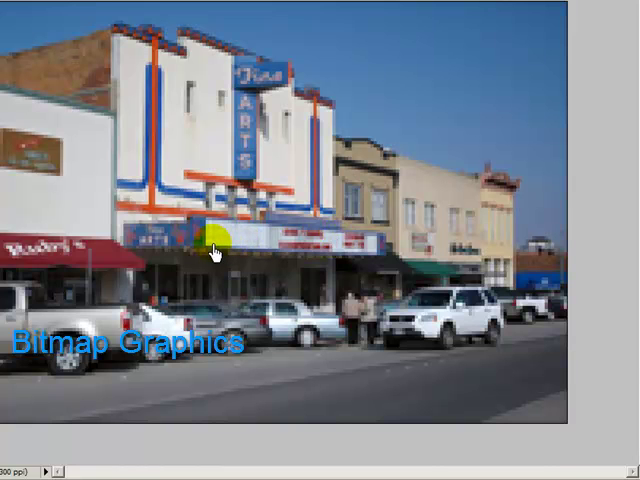
left_click(213, 240)
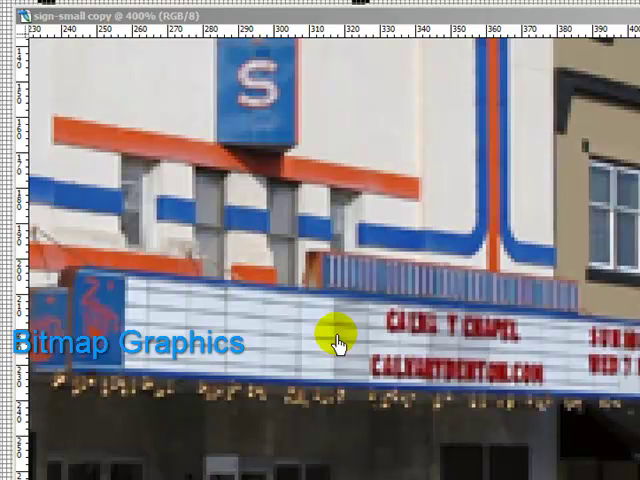
mouse_move(232, 192)
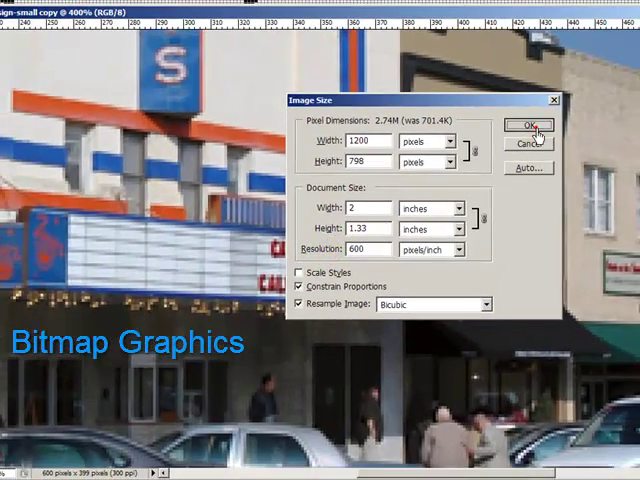
Step: Apply Bicubic resampling at 600 ppi, making the street photo 1200 × 798 pixels
left_click(527, 126)
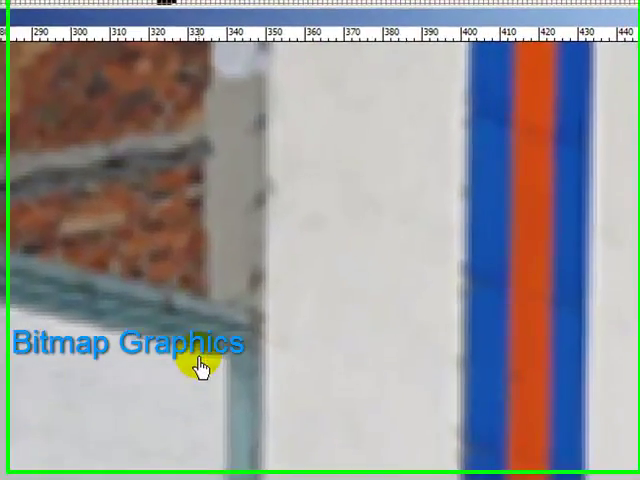